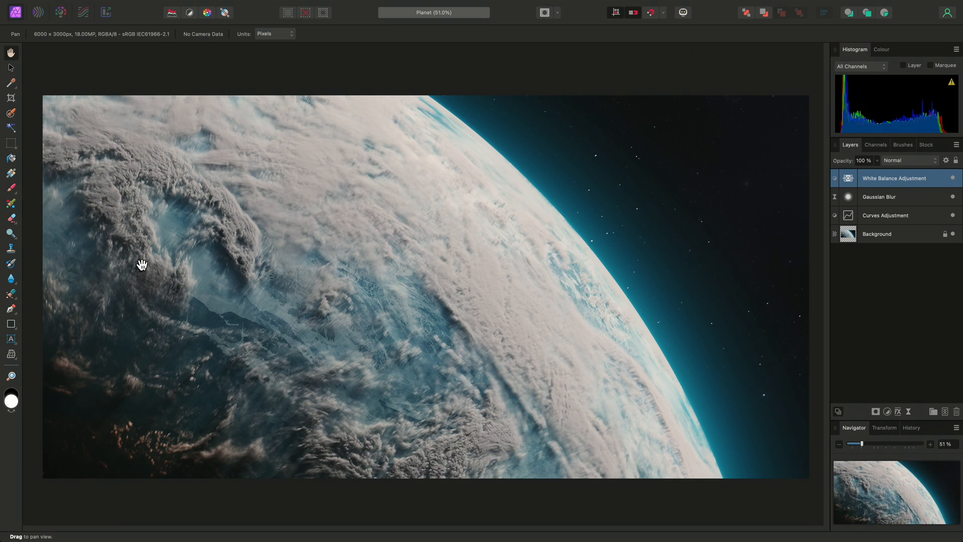
mouse_move(35, 249)
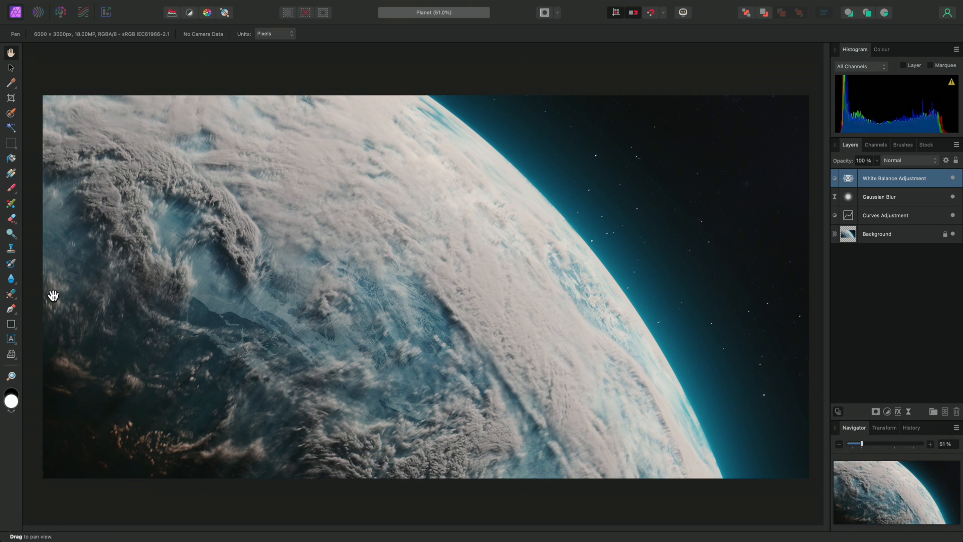
mouse_move(305, 6)
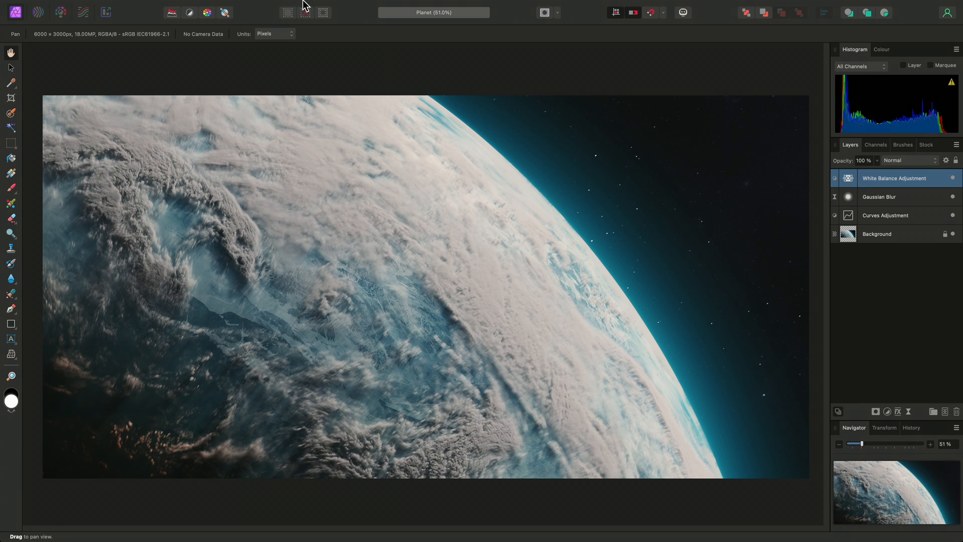
Bring up the Customise Tools panel from the View menu.
click(322, 6)
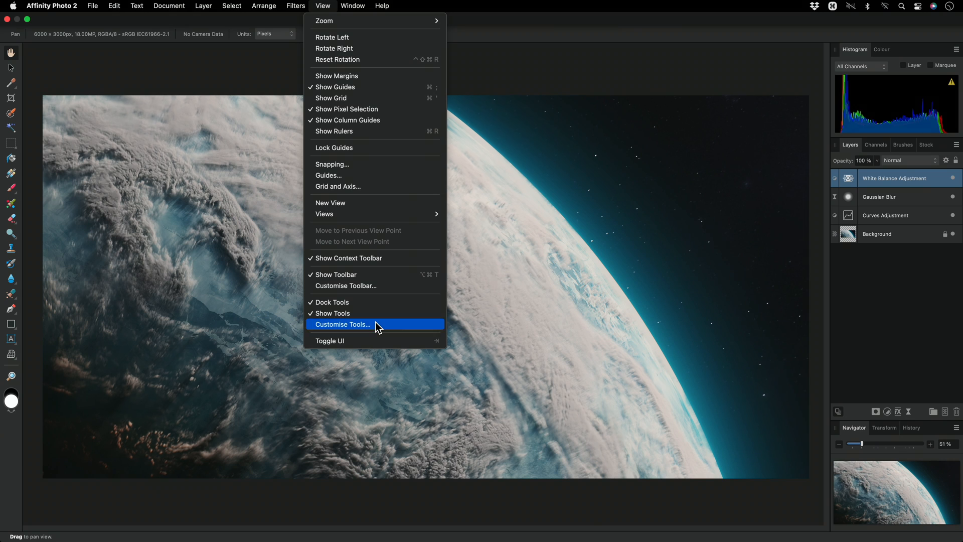
click(342, 324)
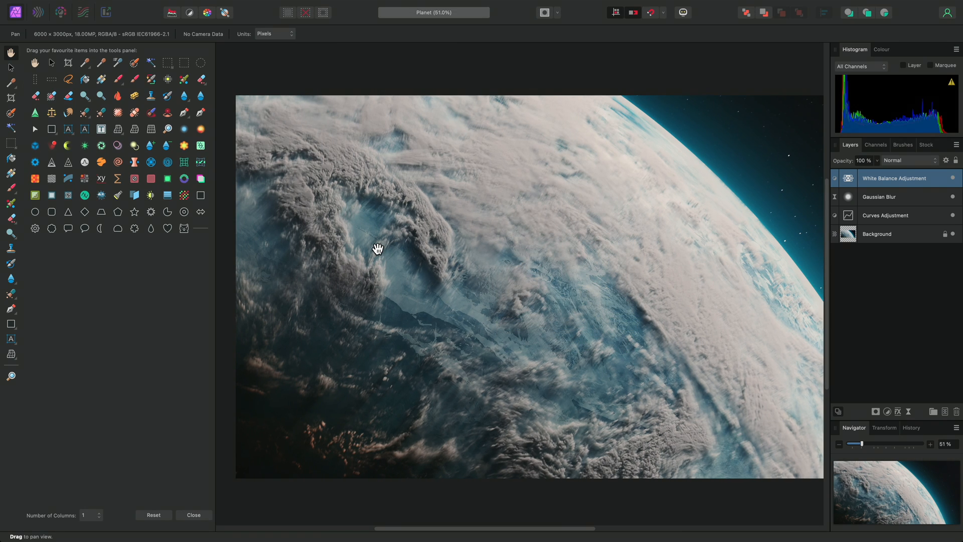
mouse_move(80, 256)
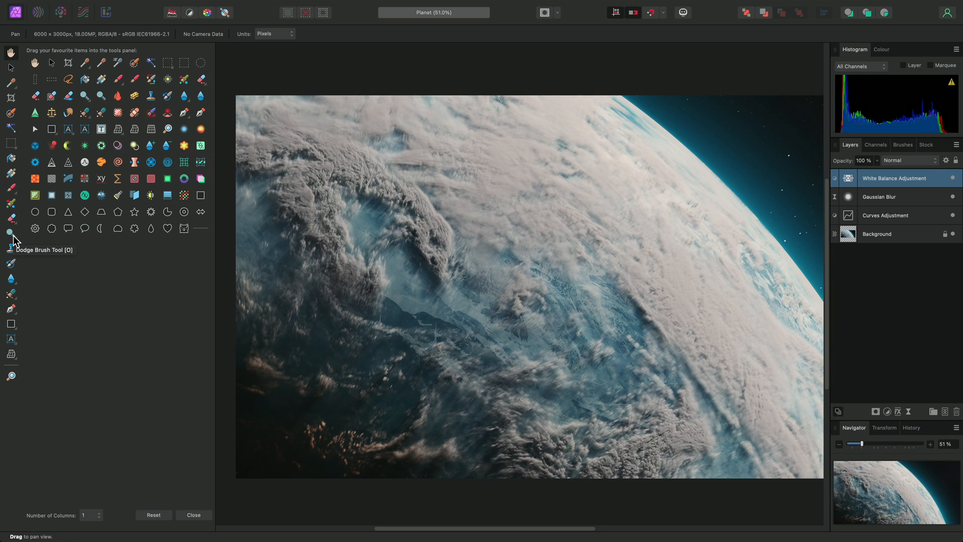
mouse_move(13, 242)
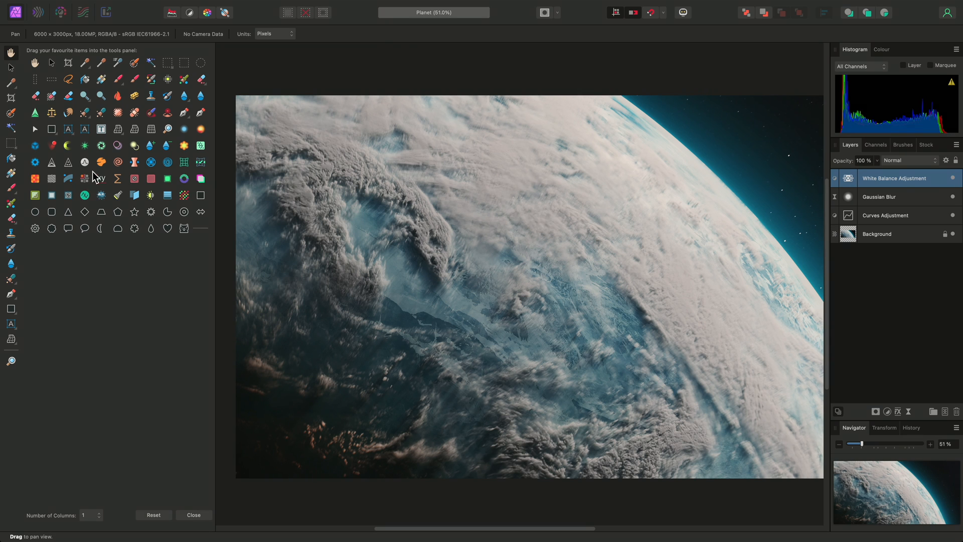
mouse_move(120, 86)
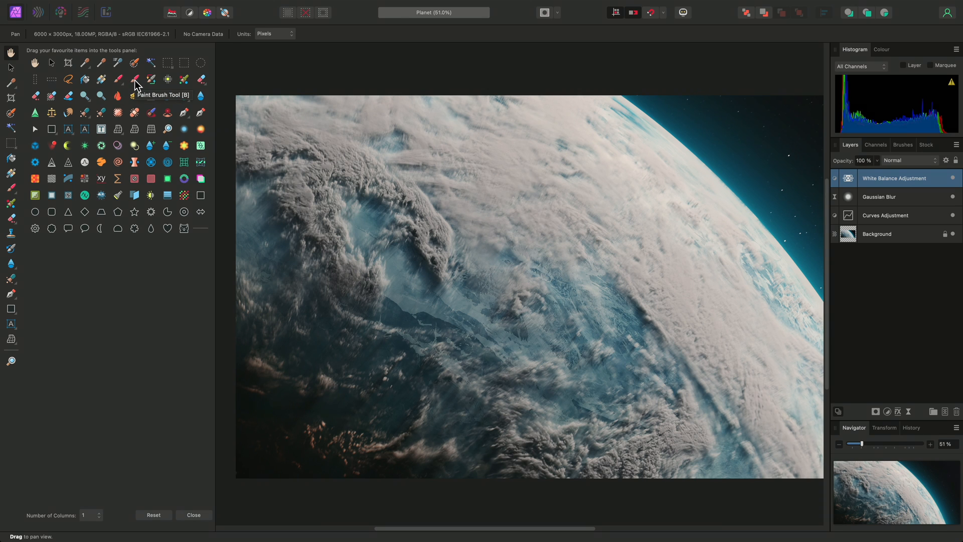
mouse_move(168, 84)
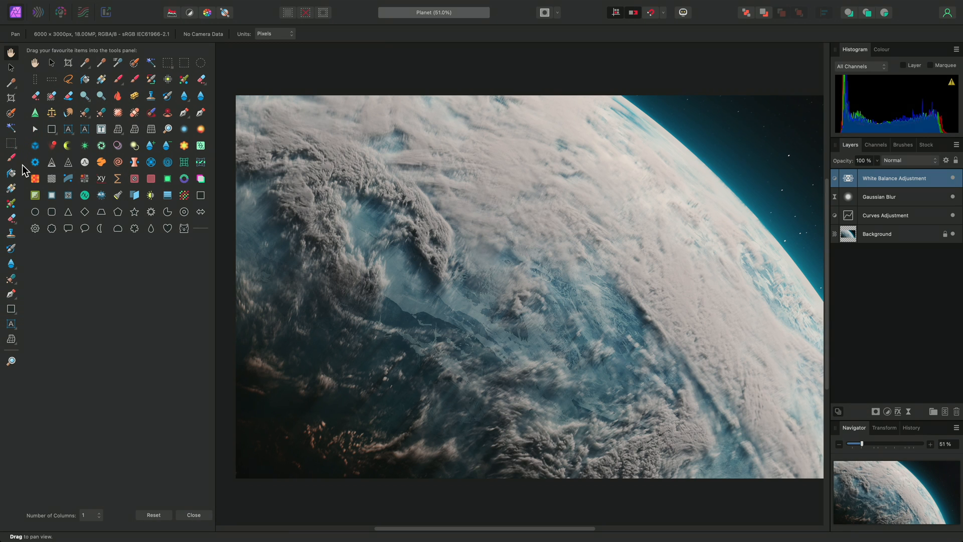
mouse_move(69, 130)
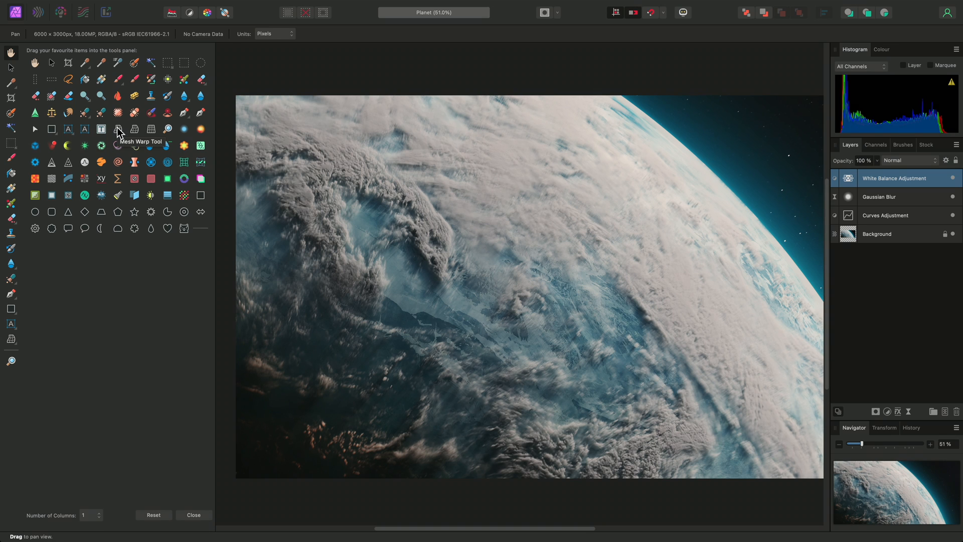
mouse_move(164, 179)
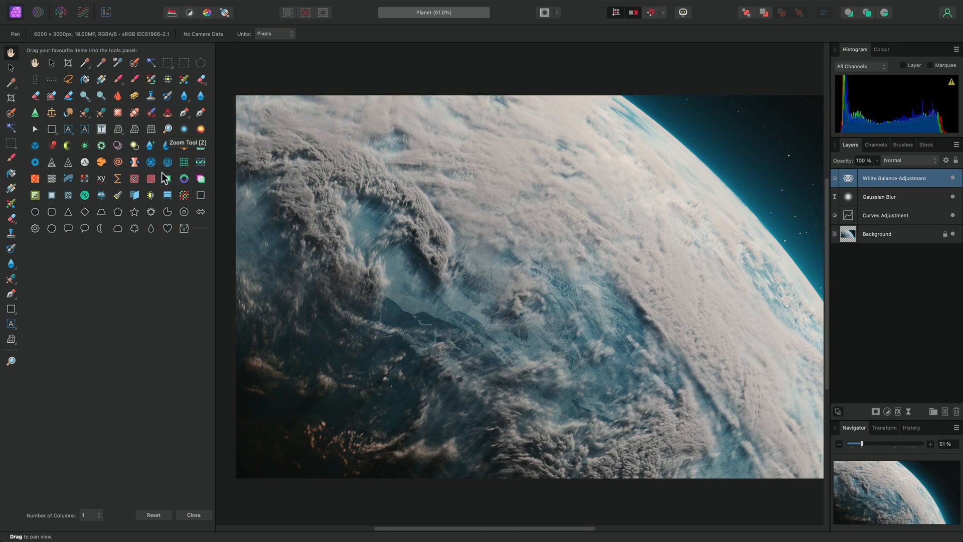
mouse_move(204, 235)
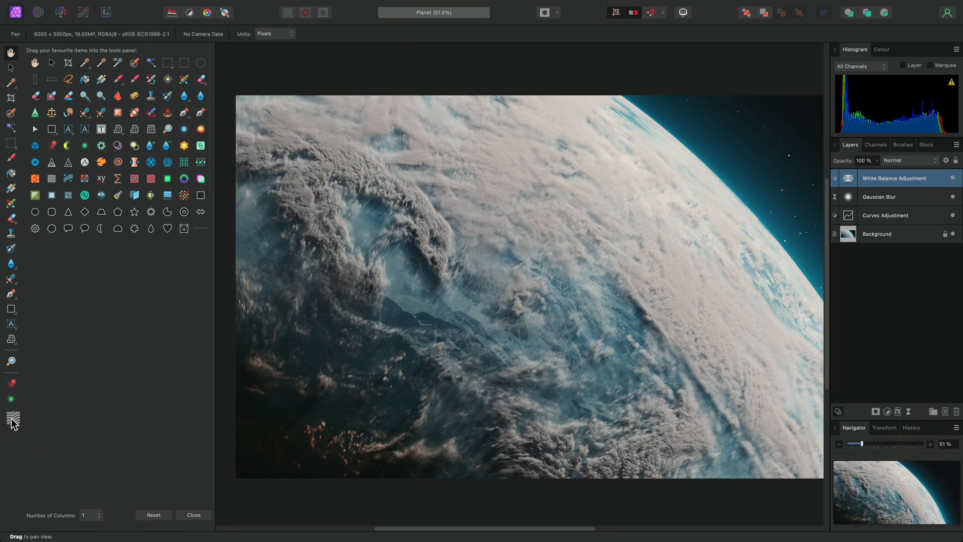
mouse_move(31, 421)
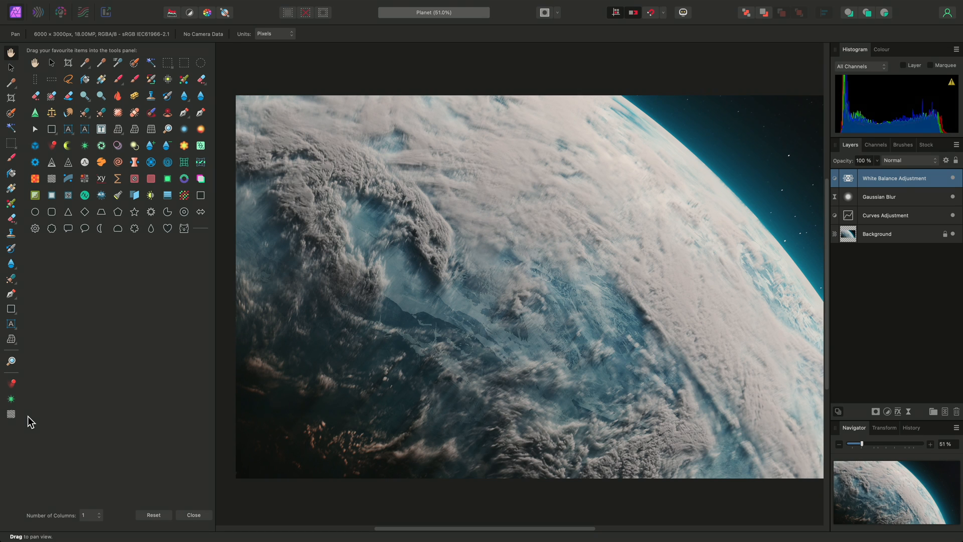
mouse_move(74, 510)
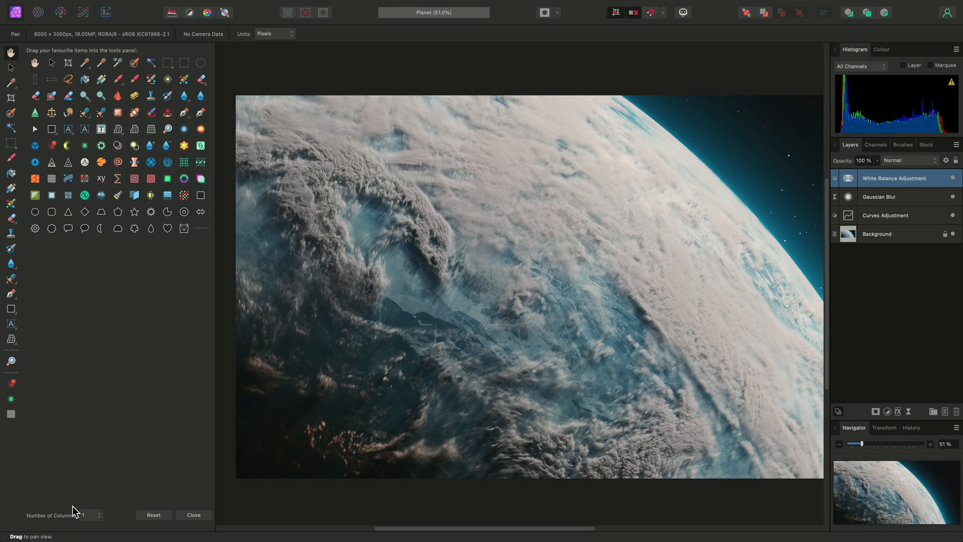
mouse_move(92, 518)
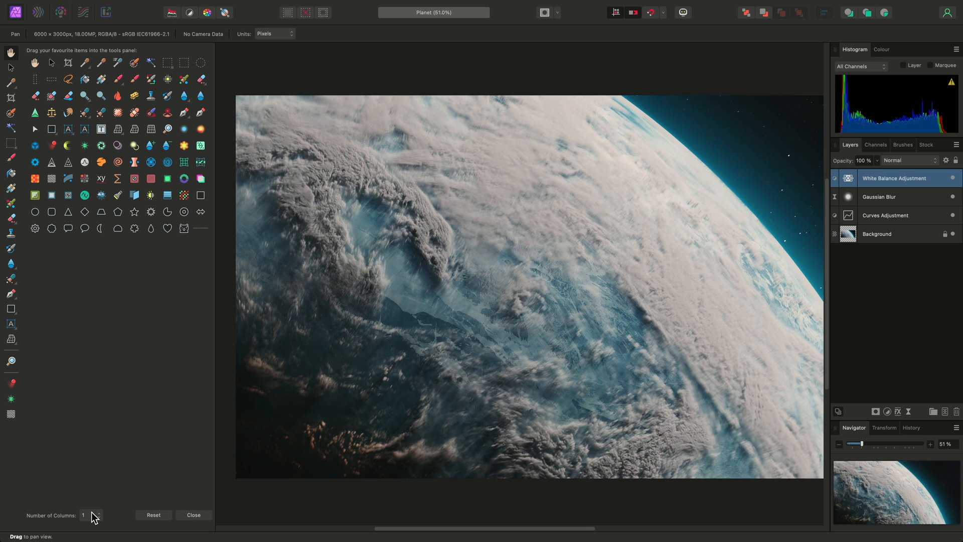
Set Number of Columns to 2 and close the customisation panel.
click(92, 514)
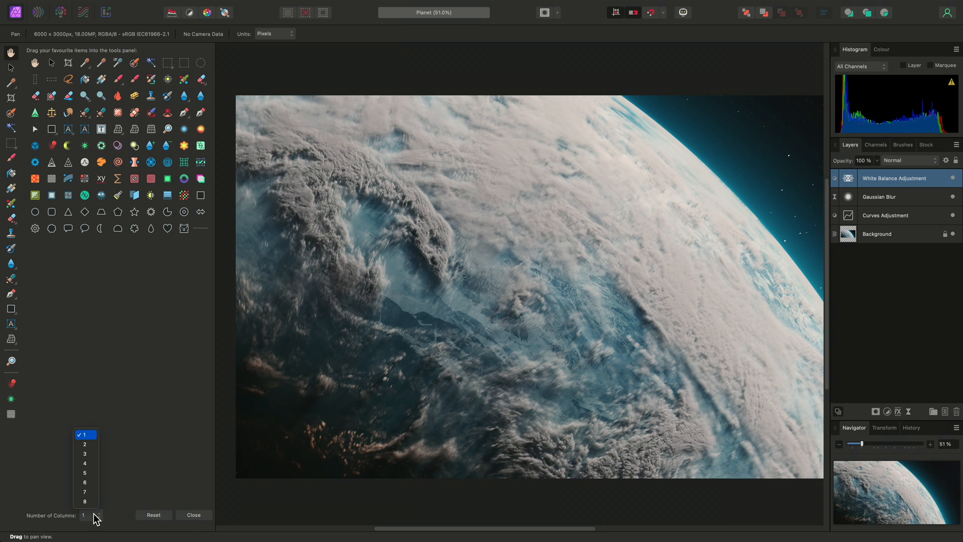
click(84, 444)
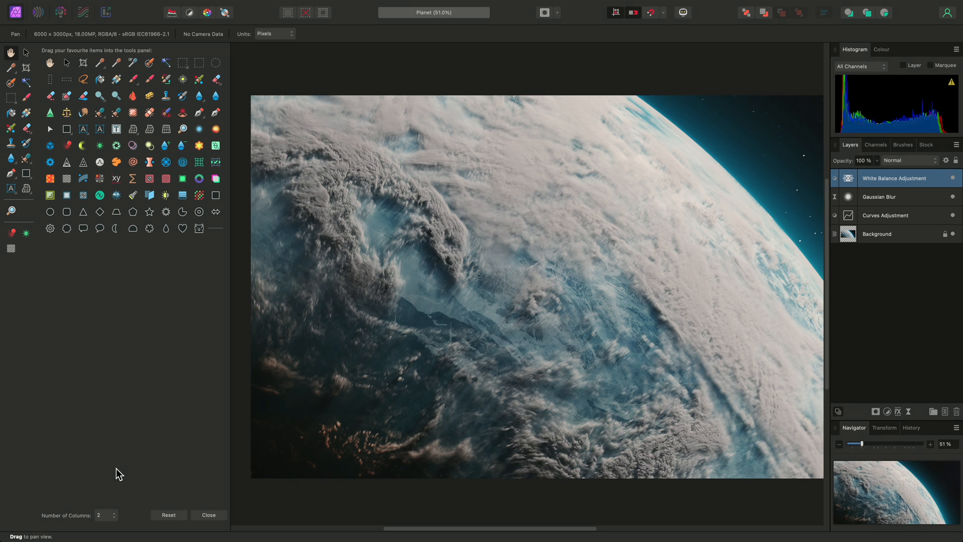
click(209, 515)
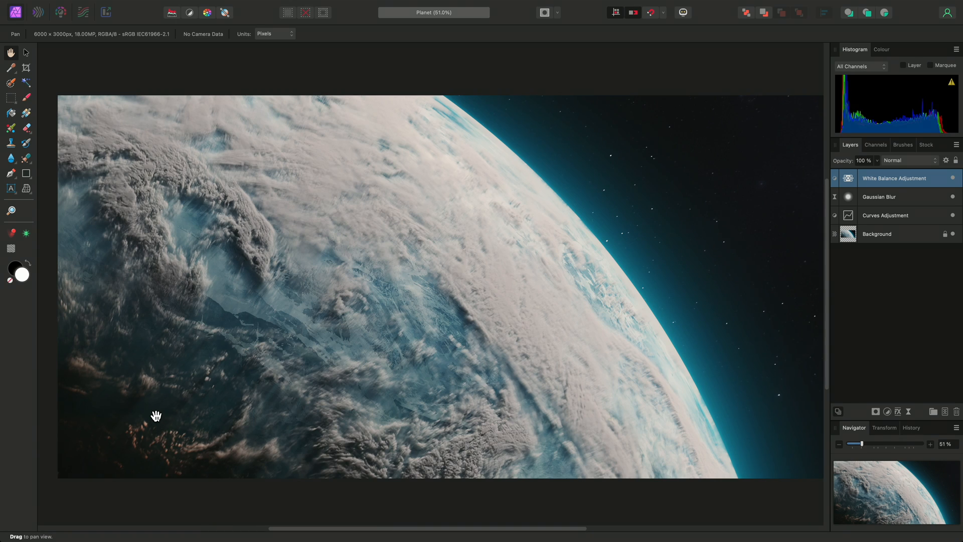
mouse_move(54, 332)
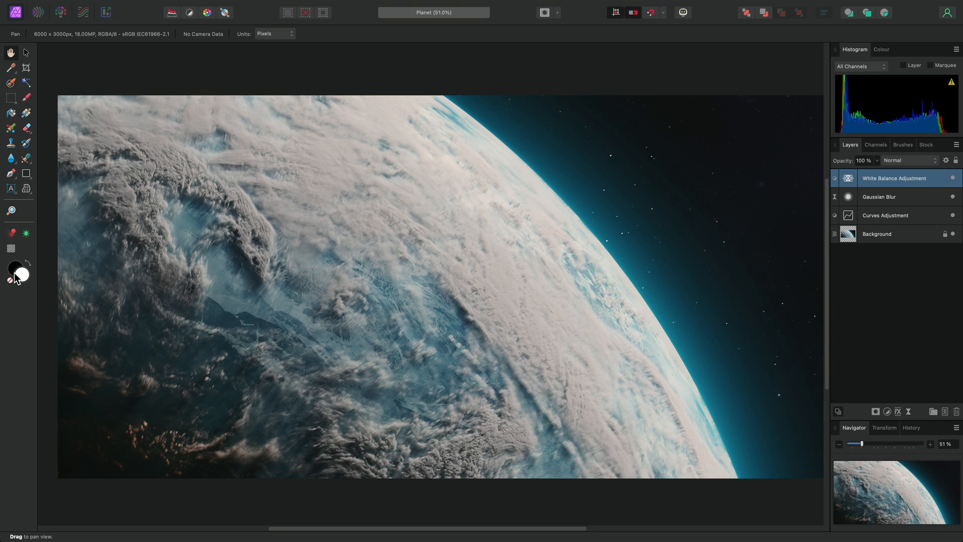
mouse_move(17, 275)
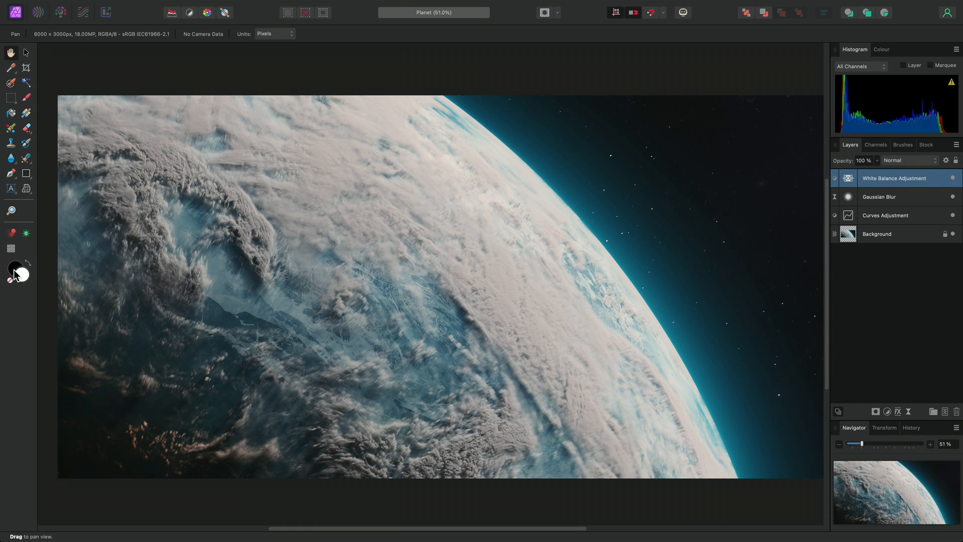
mouse_move(157, 6)
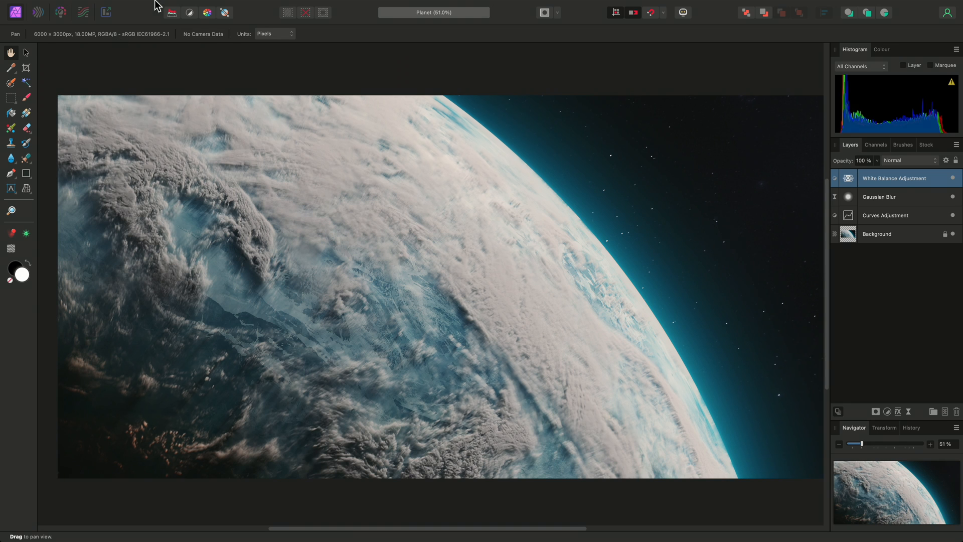
Turn off Dock Tools and drag the floating Tools panel to the right of the canvas.
click(322, 6)
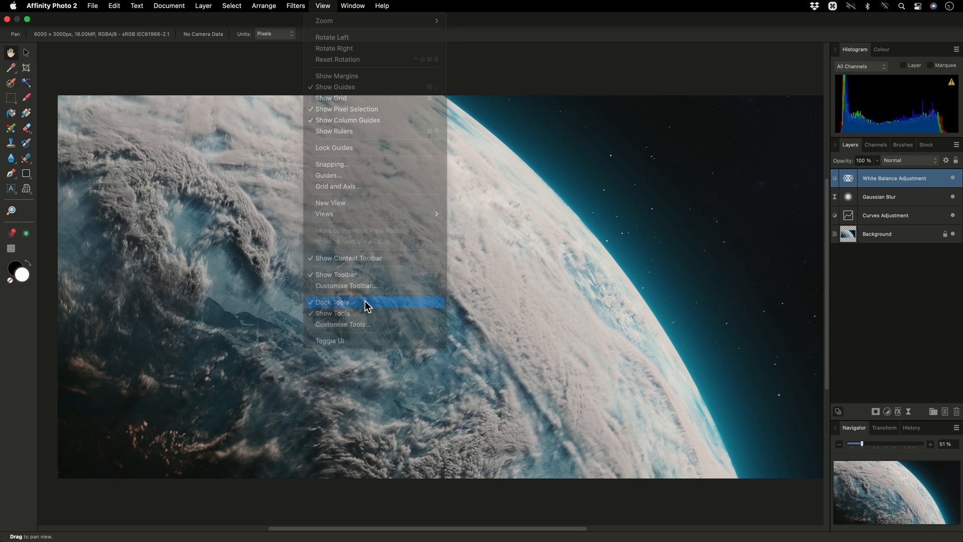
click(333, 302)
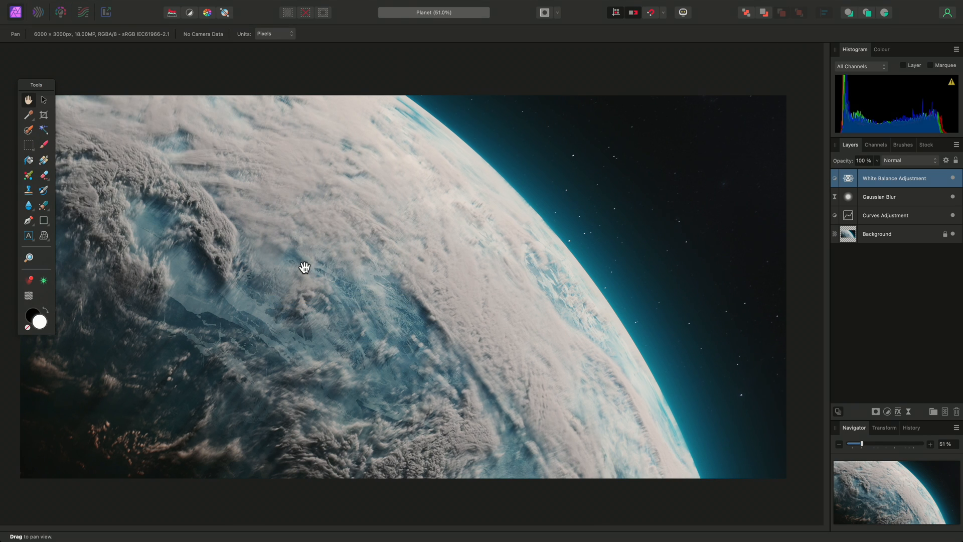
drag(36, 84, 355, 71)
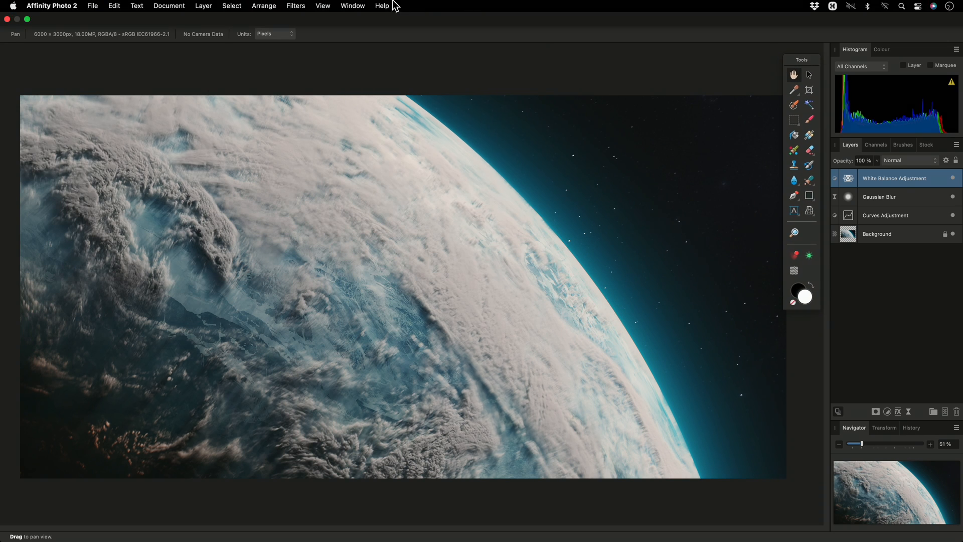
Reset the tools panel to its default tools and single-column layout via Customise Tools.
click(322, 6)
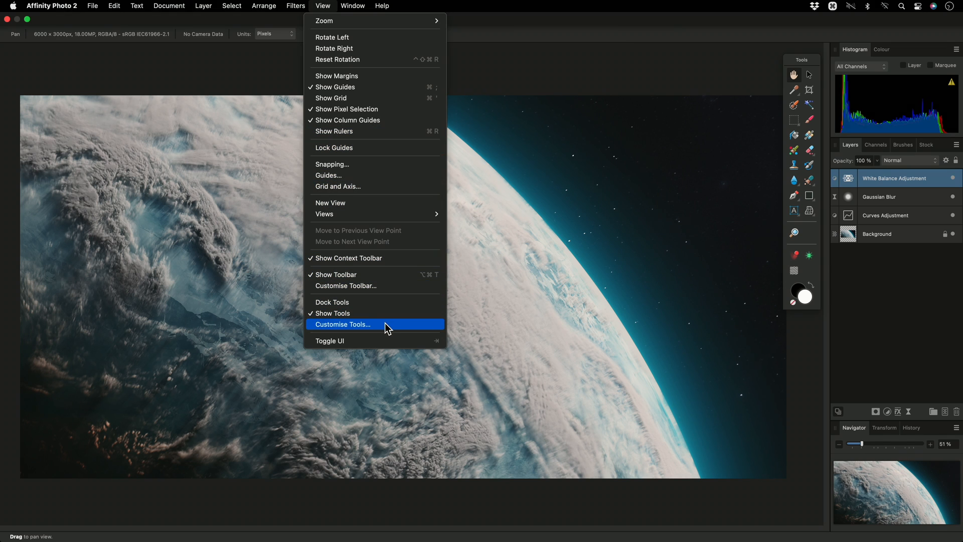
click(343, 324)
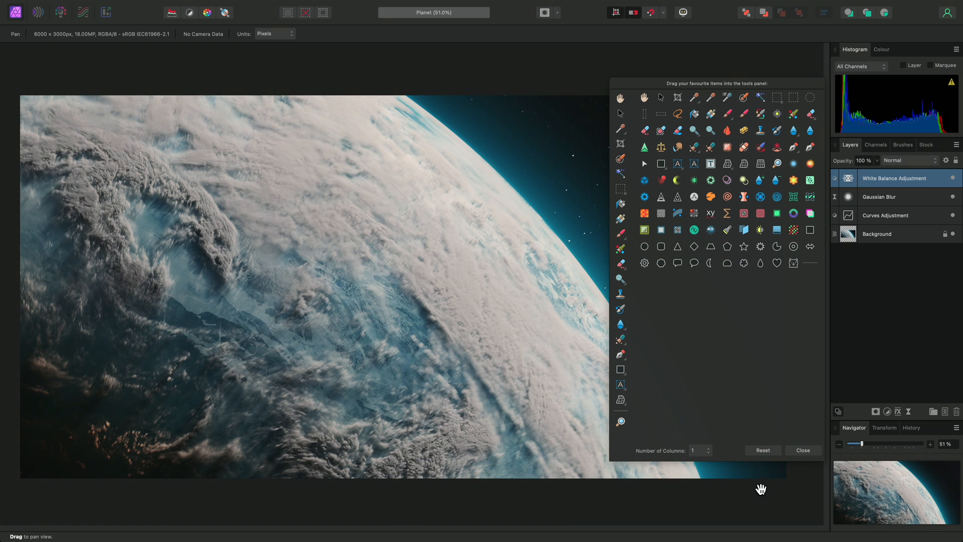
click(803, 451)
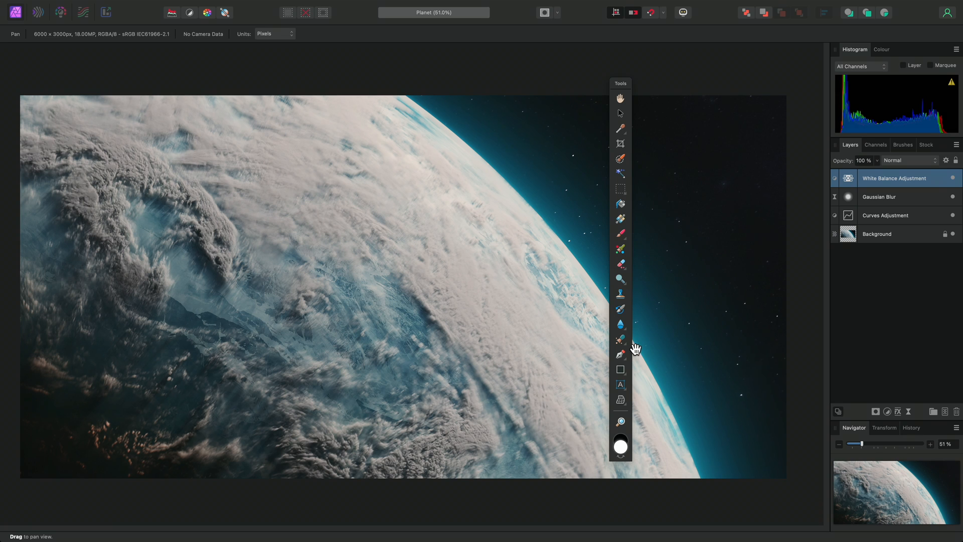
click(322, 6)
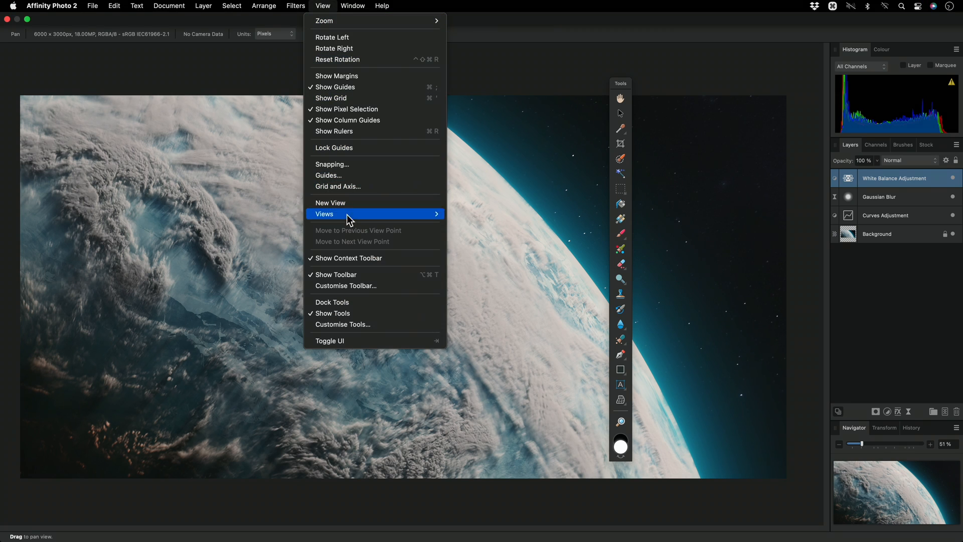